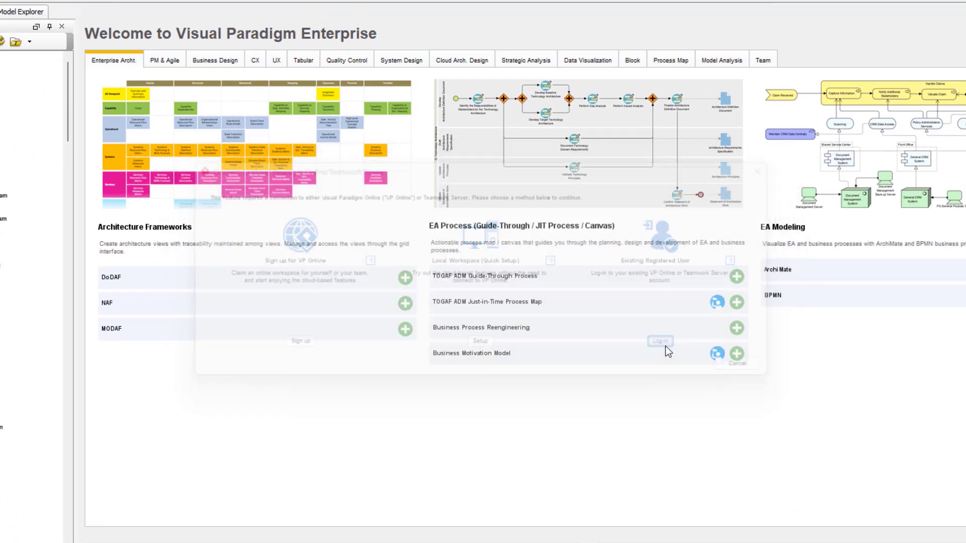
Sign in to the VP Online cloud workspace with the existing account's email and password
{"action": "left_click", "coordinate": [660, 341]}
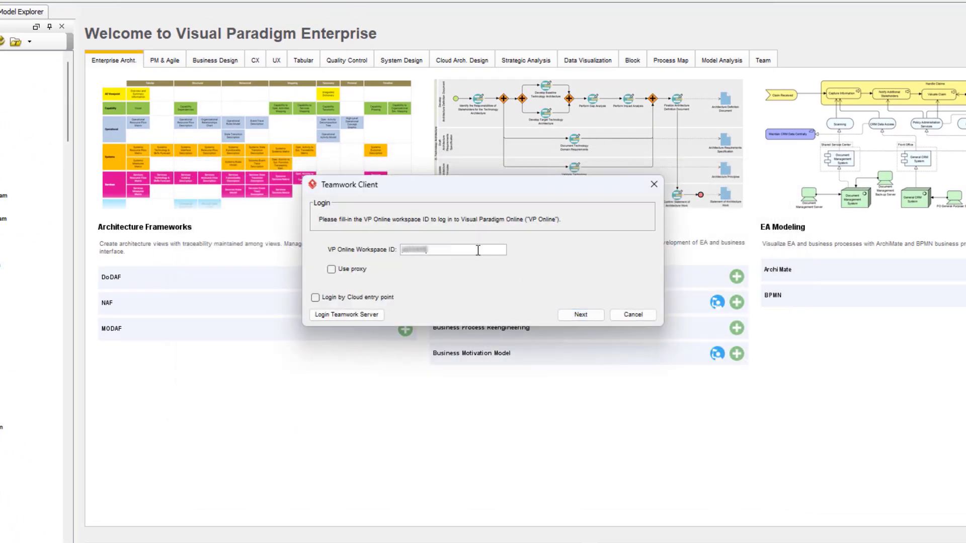
{"action": "left_click", "coordinate": [930, 29]}
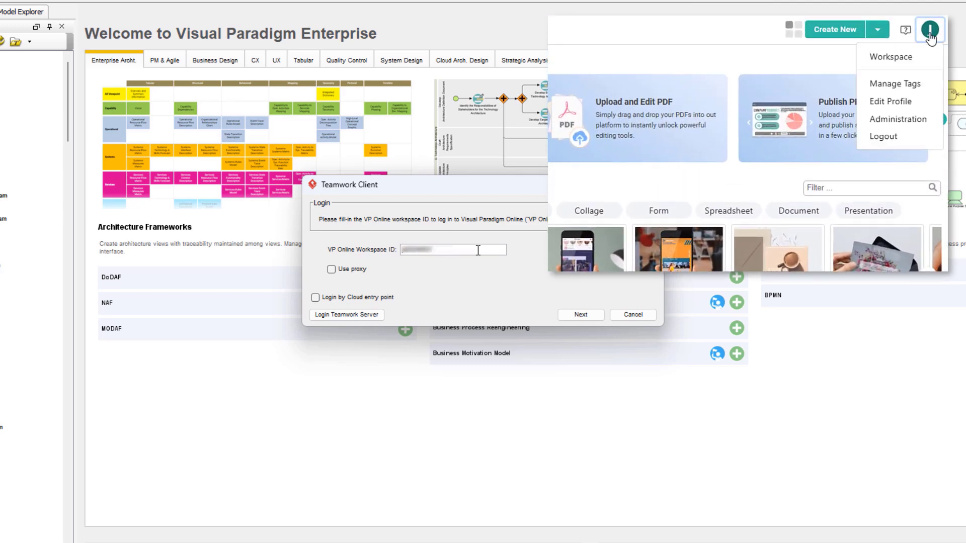
{"action": "left_click", "coordinate": [898, 119]}
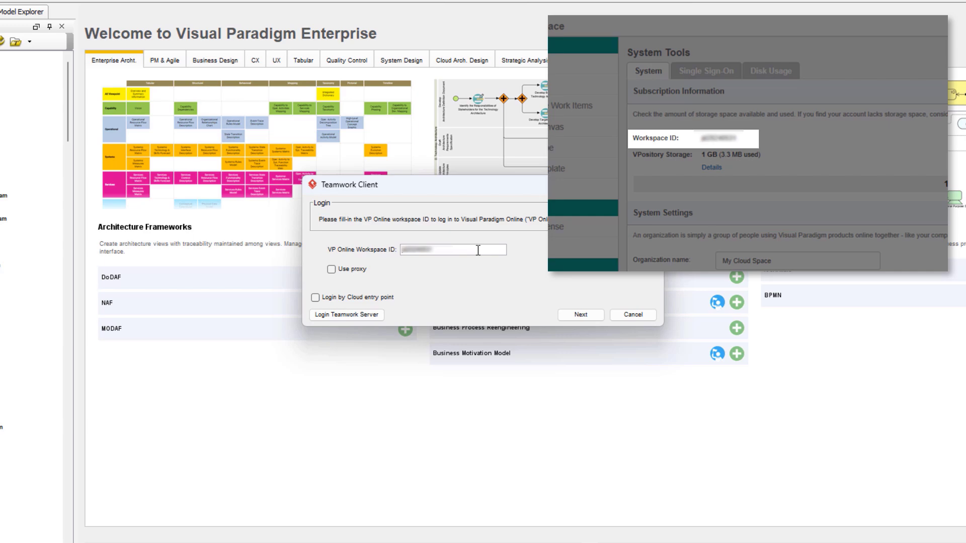
{"action": "left_click", "coordinate": [580, 315]}
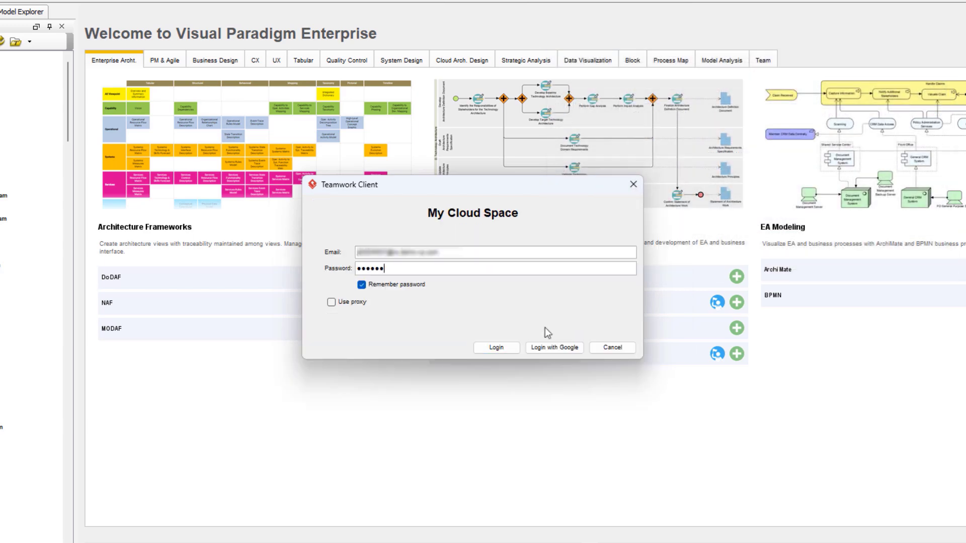
{"action": "left_click", "coordinate": [496, 347]}
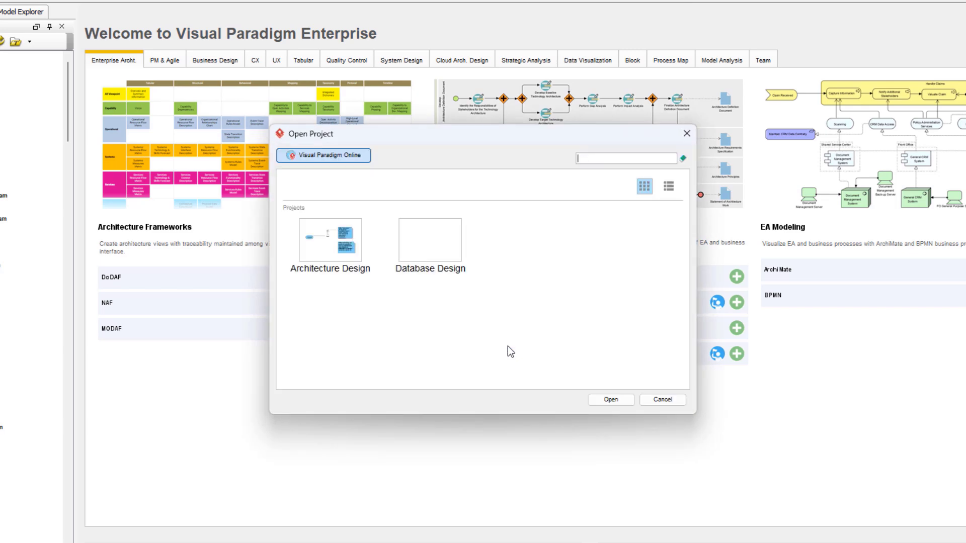
Select the Database Design project in Open Project and open it
{"action": "left_click", "coordinate": [430, 247]}
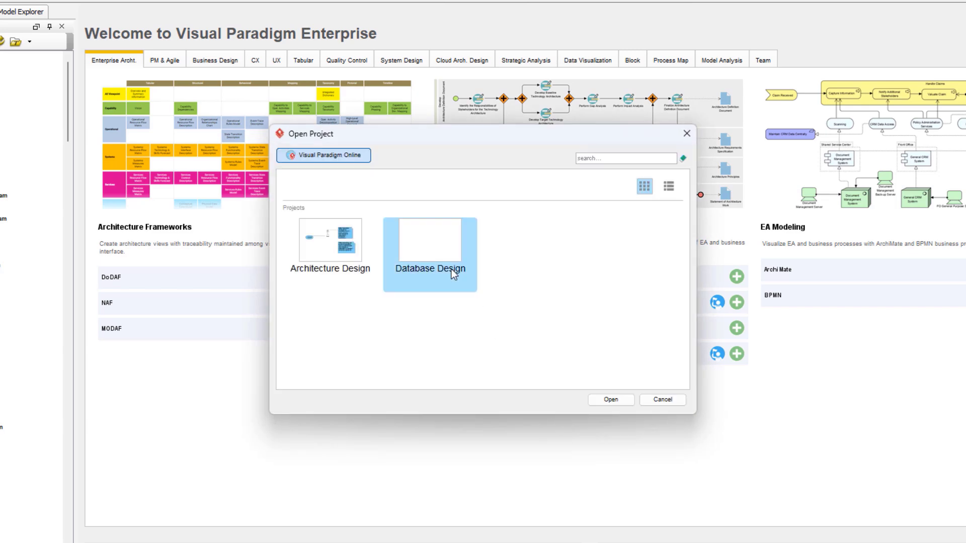
{"action": "left_click", "coordinate": [608, 397]}
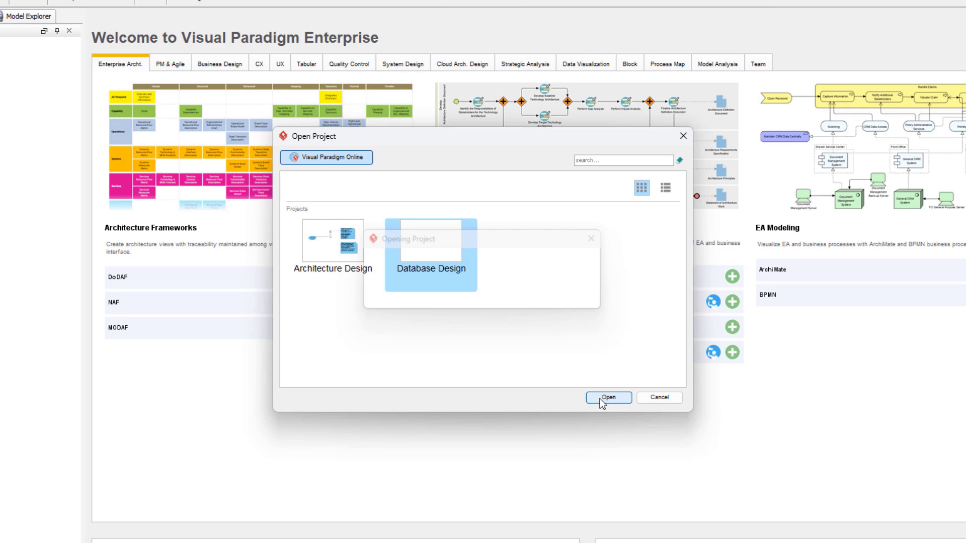
{"action": "left_click", "coordinate": [607, 397]}
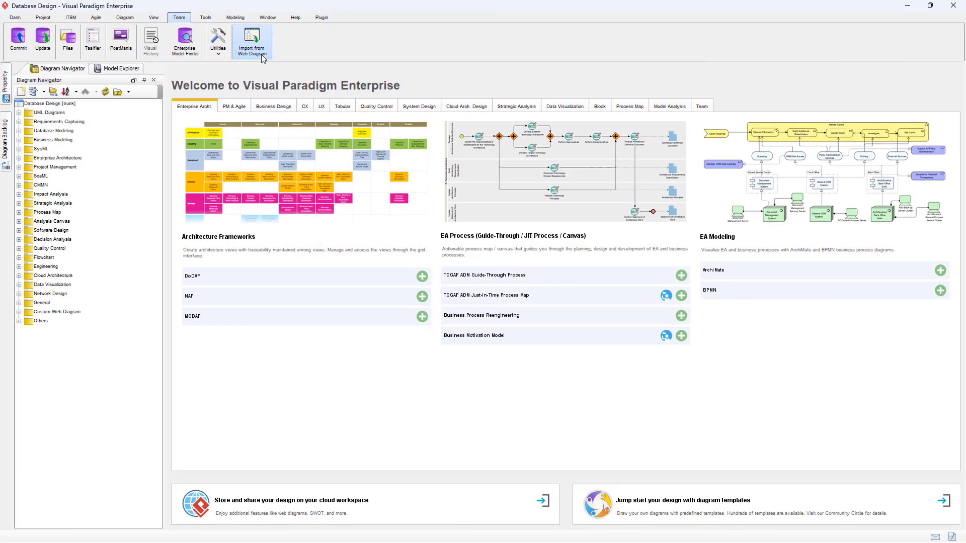
Import the Examination Scheduling web diagram via Team and dismiss the import notice
{"action": "left_click", "coordinate": [251, 41]}
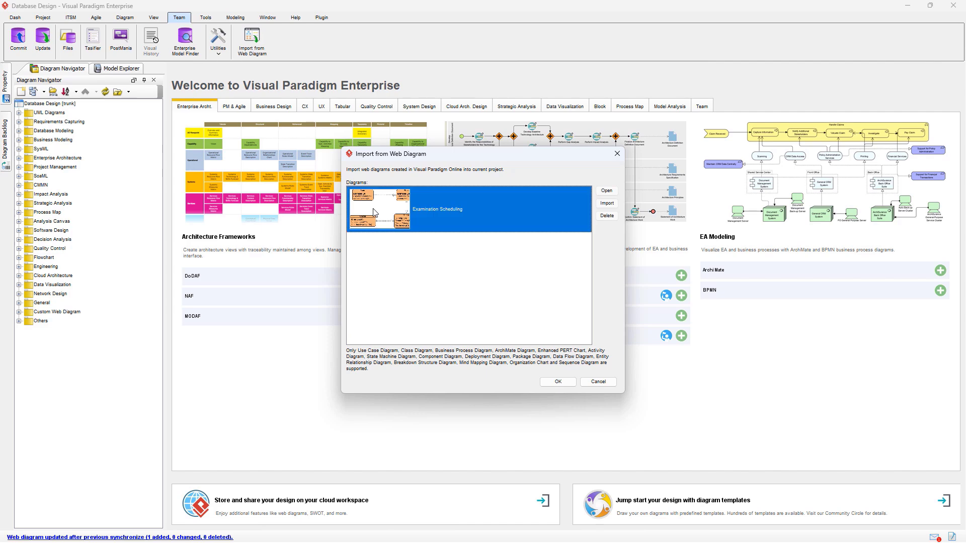
{"action": "left_click", "coordinate": [606, 202]}
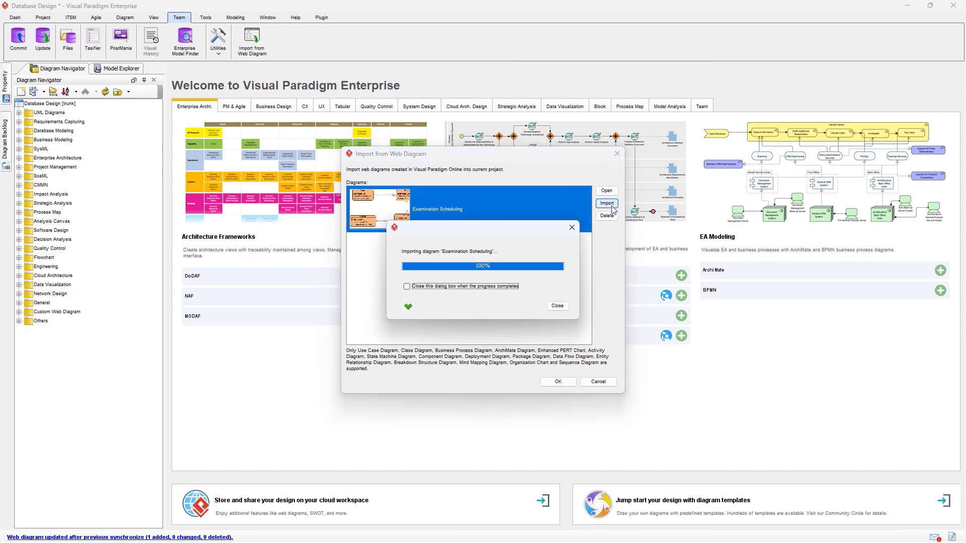
{"action": "left_click", "coordinate": [556, 306]}
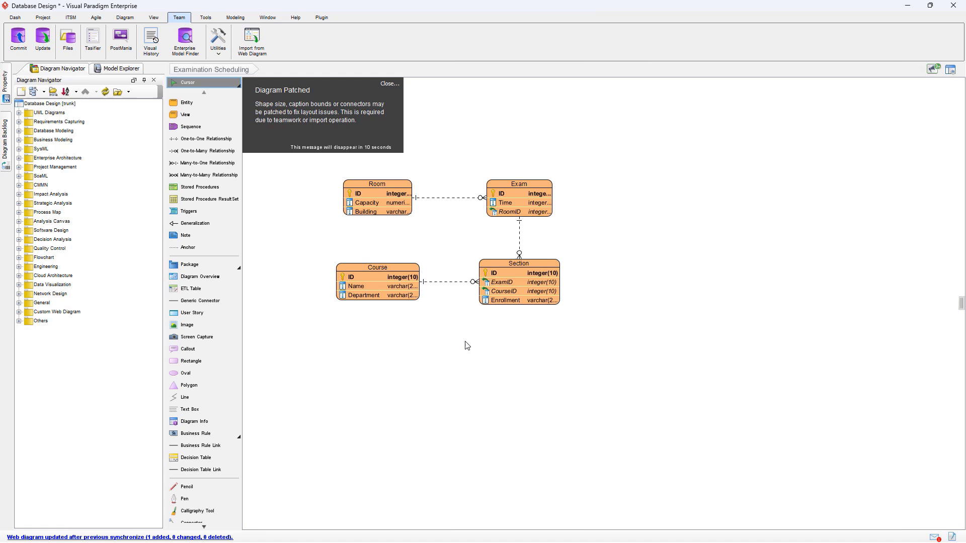
{"action": "left_click", "coordinate": [389, 83]}
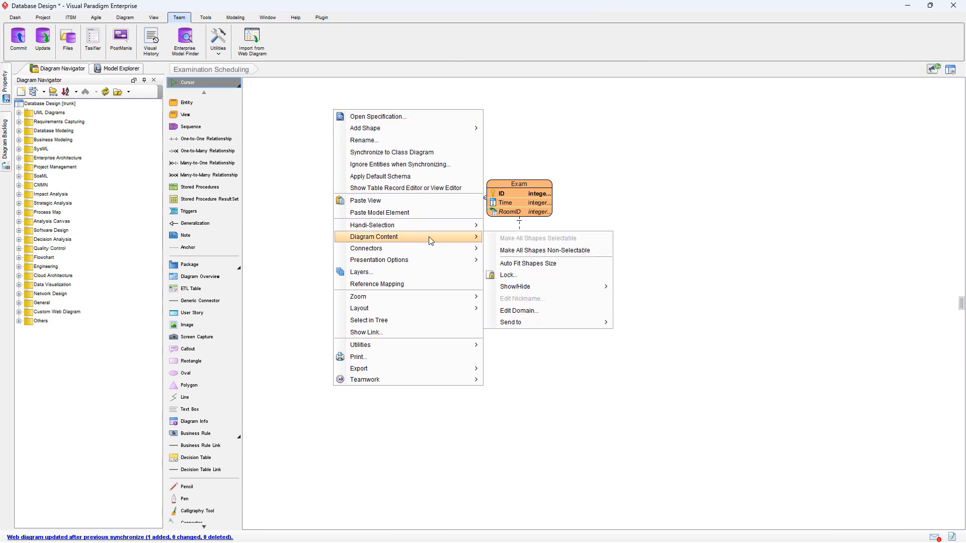
{"action": "mouse_move", "coordinate": [528, 263]}
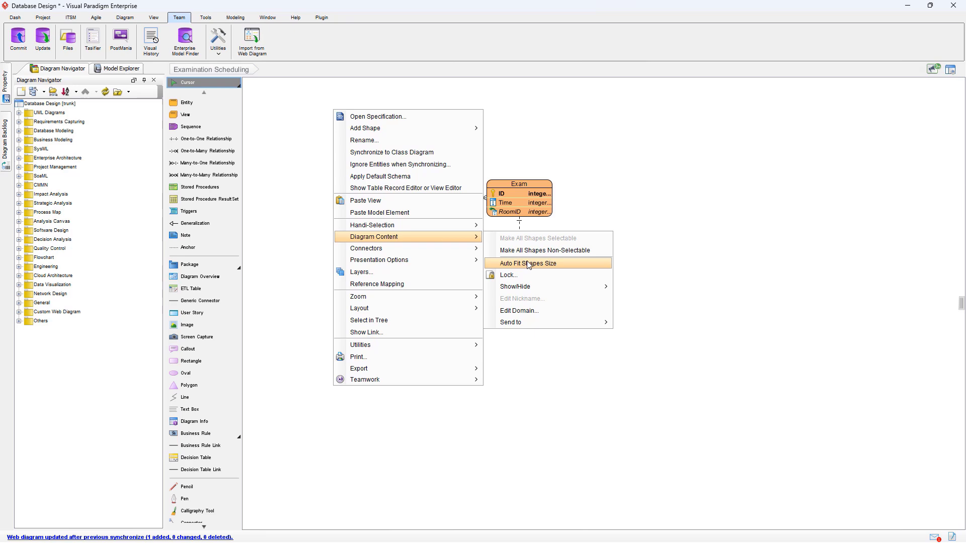
Auto-fit all entity shapes so full column names and data types show
{"action": "left_click", "coordinate": [526, 262]}
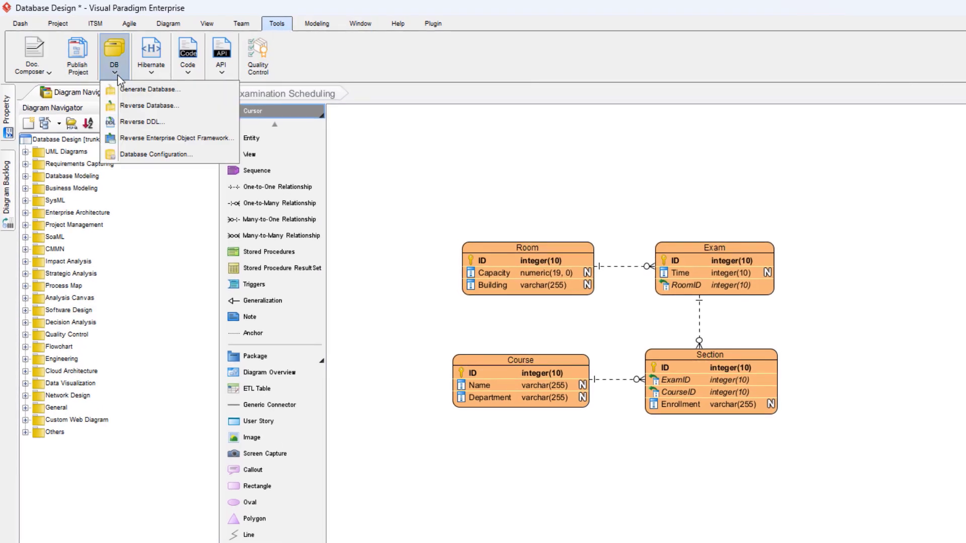
Configure an MS SQL Server connection to the Exam database on localhost:1433 and save it
{"action": "left_click", "coordinate": [157, 154]}
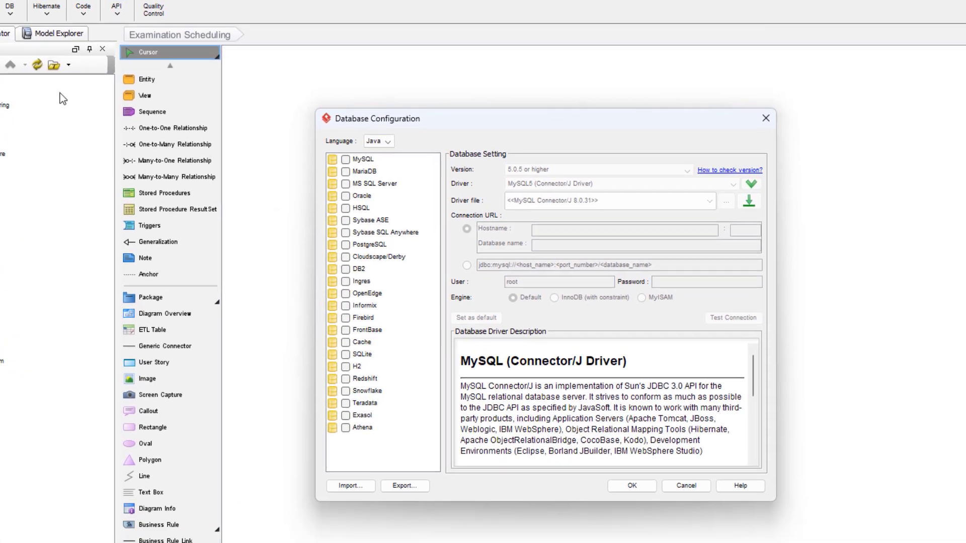
{"action": "left_click", "coordinate": [372, 184]}
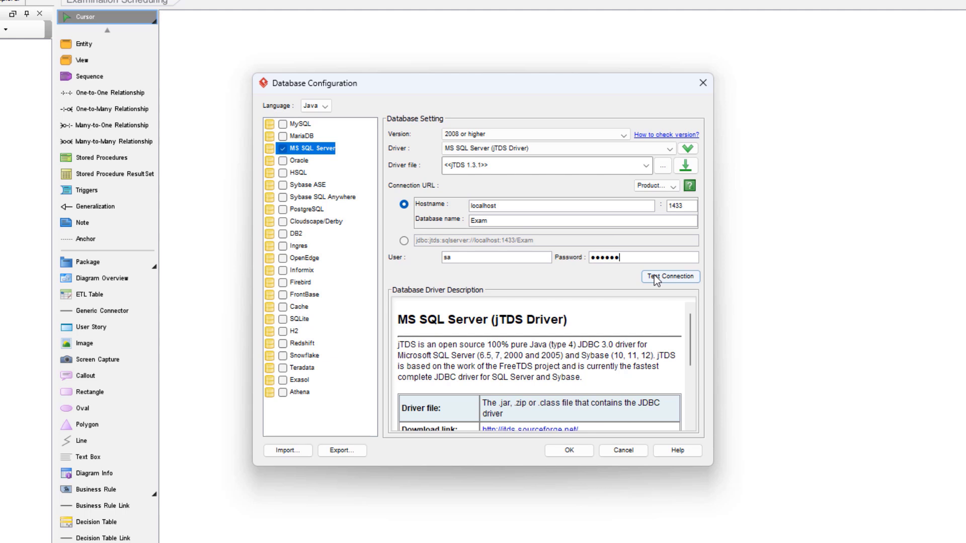
{"action": "mouse_move", "coordinate": [500, 298]}
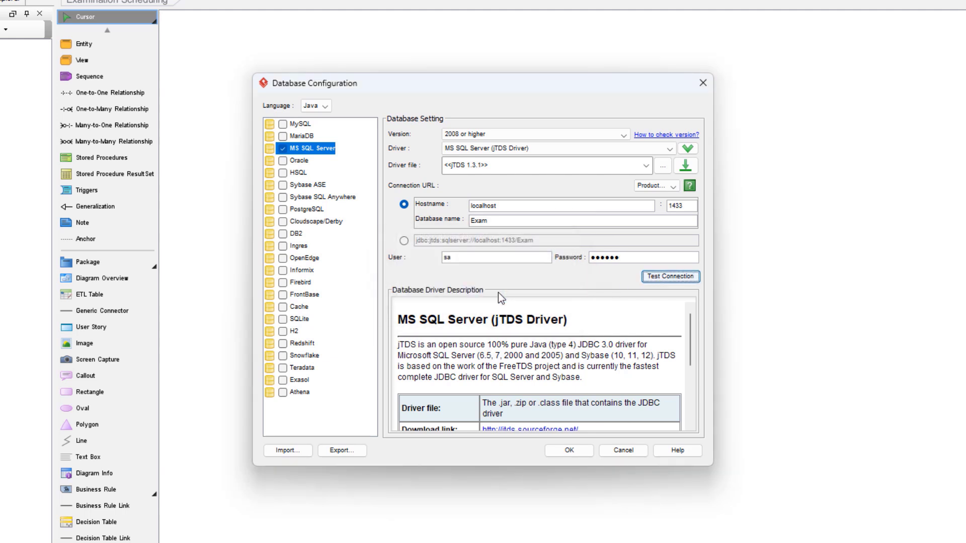
{"action": "mouse_move", "coordinate": [568, 451]}
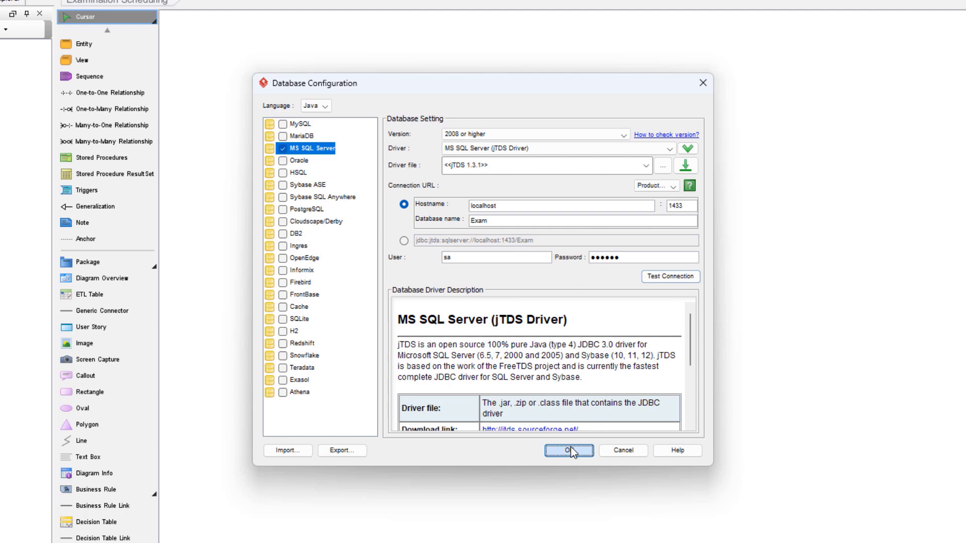
{"action": "left_click", "coordinate": [566, 451]}
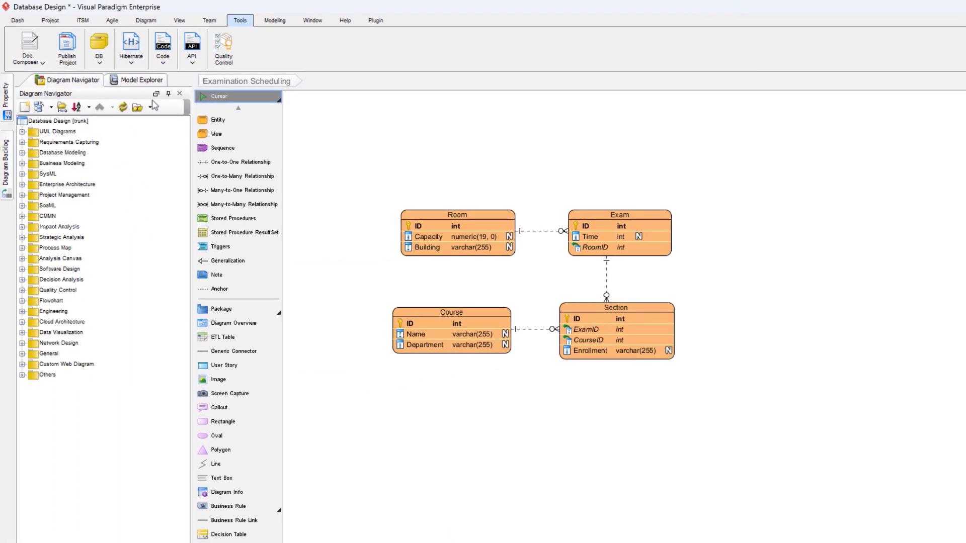
Generate the database from the diagram with Export to database enabled
{"action": "left_click", "coordinate": [99, 46]}
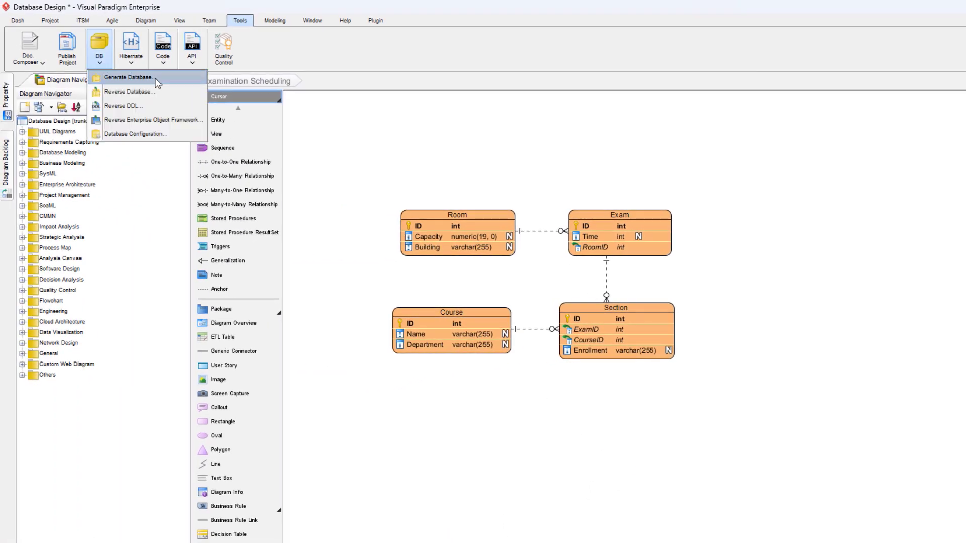
{"action": "left_click", "coordinate": [126, 77]}
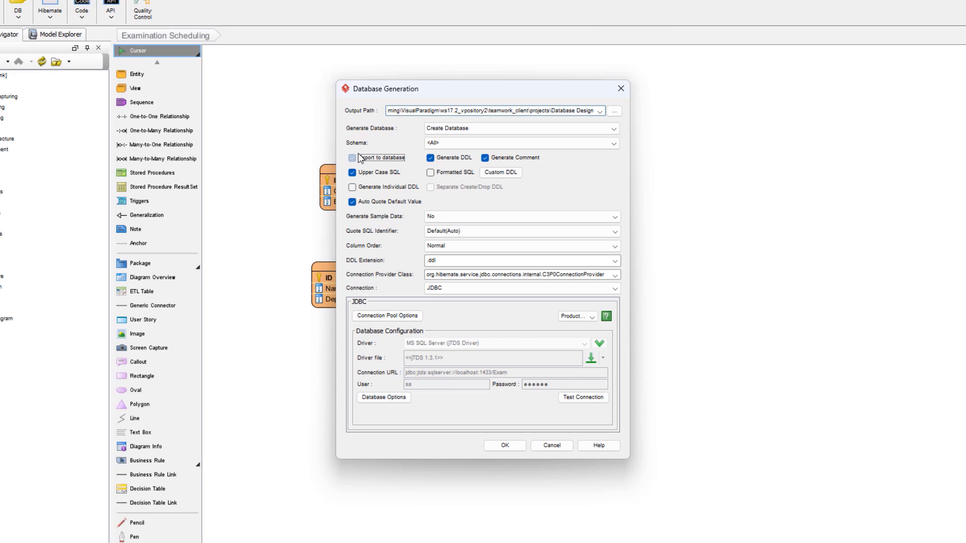
{"action": "left_click", "coordinate": [353, 158]}
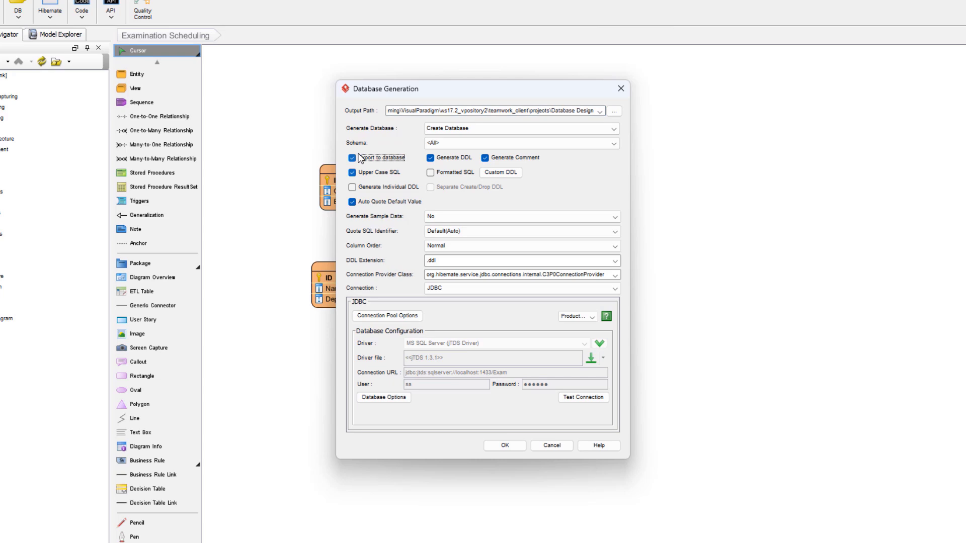
{"action": "left_click", "coordinate": [505, 445]}
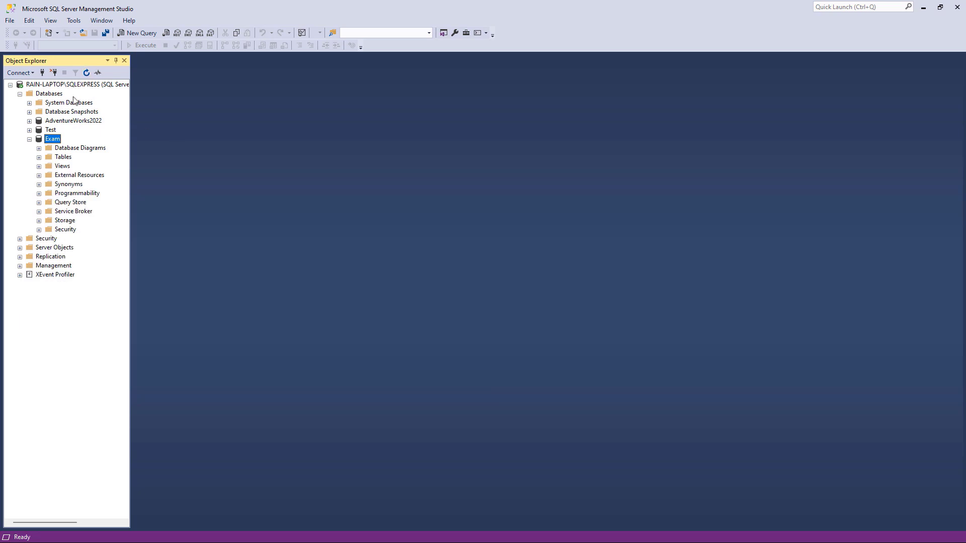
Open a generated table's column design and bring up actions for dbo.Room
{"action": "double_click", "coordinate": [79, 203]}
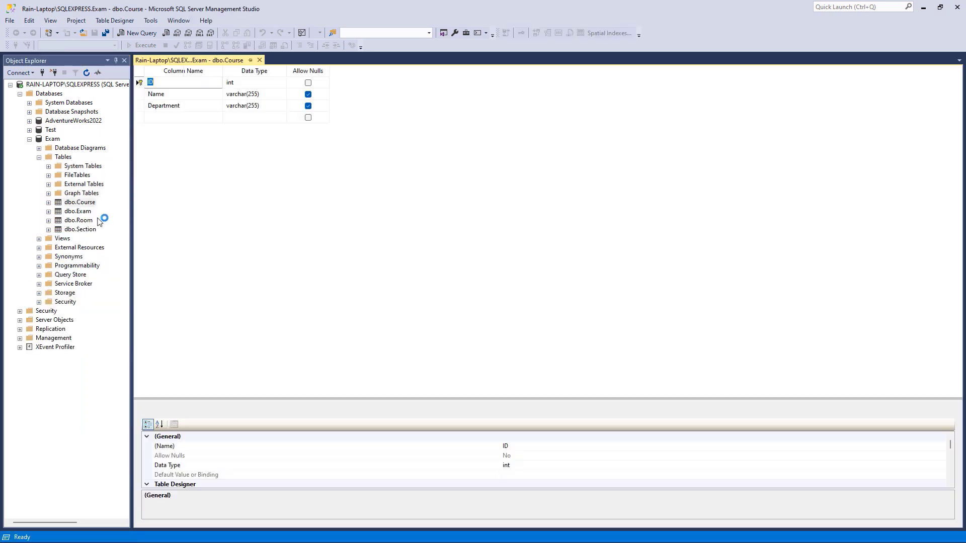
{"action": "right_click", "coordinate": [77, 220]}
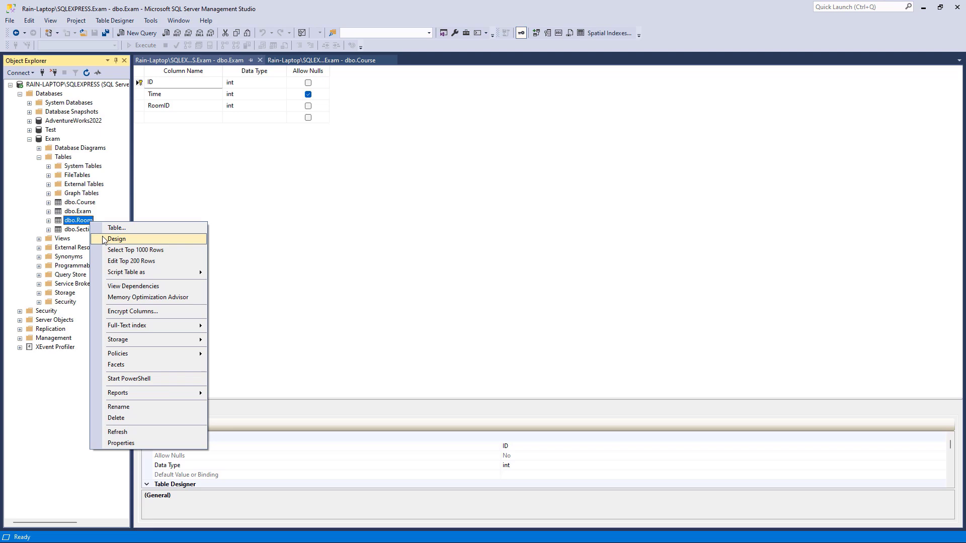